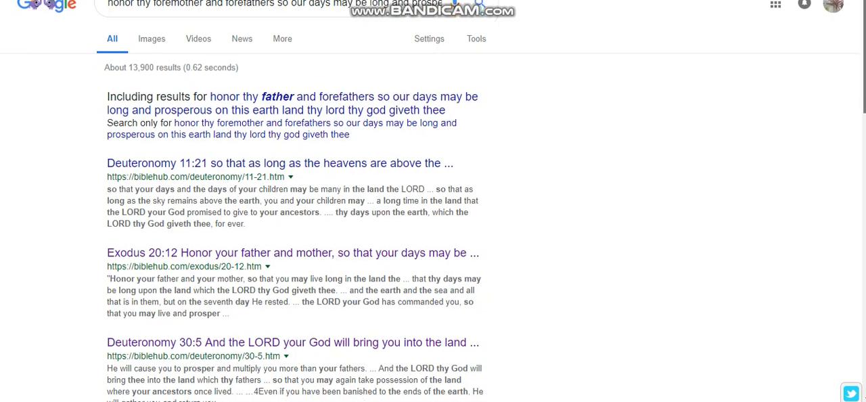
scroll("down", 3)
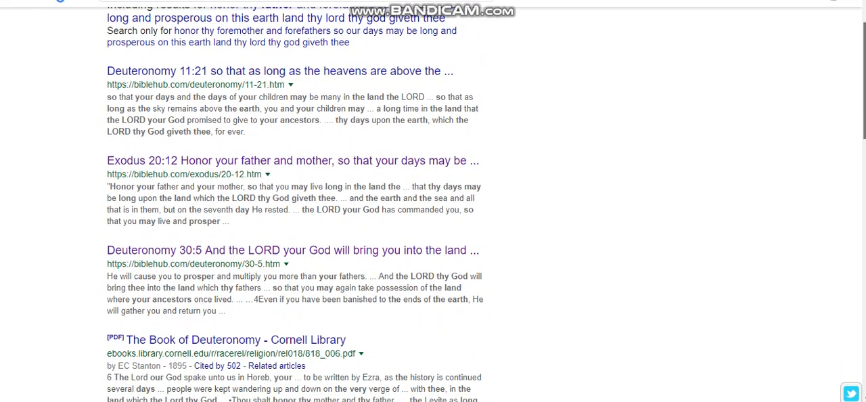
scroll("up", 3)
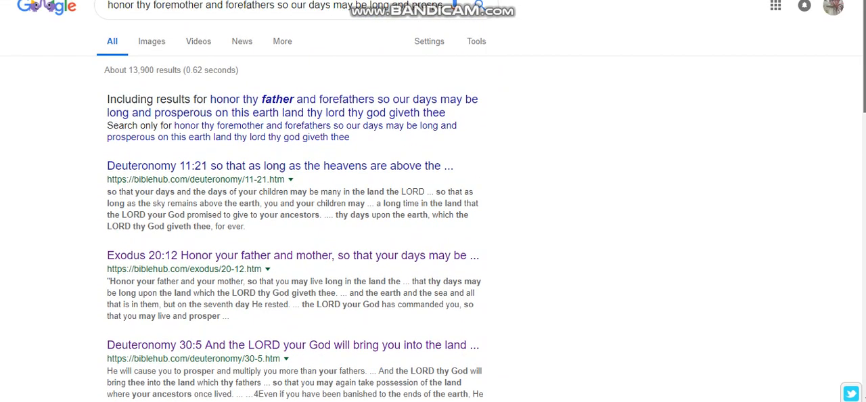